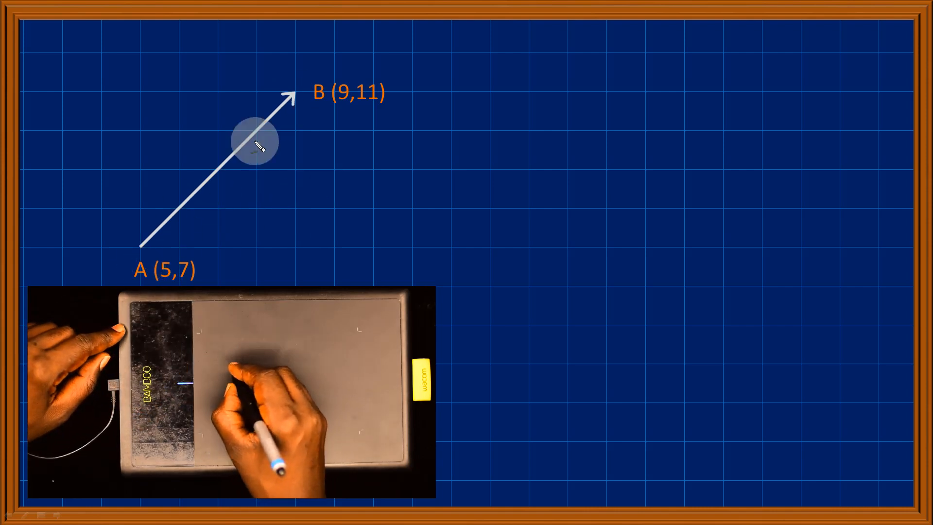
mouse_move(455, 84)
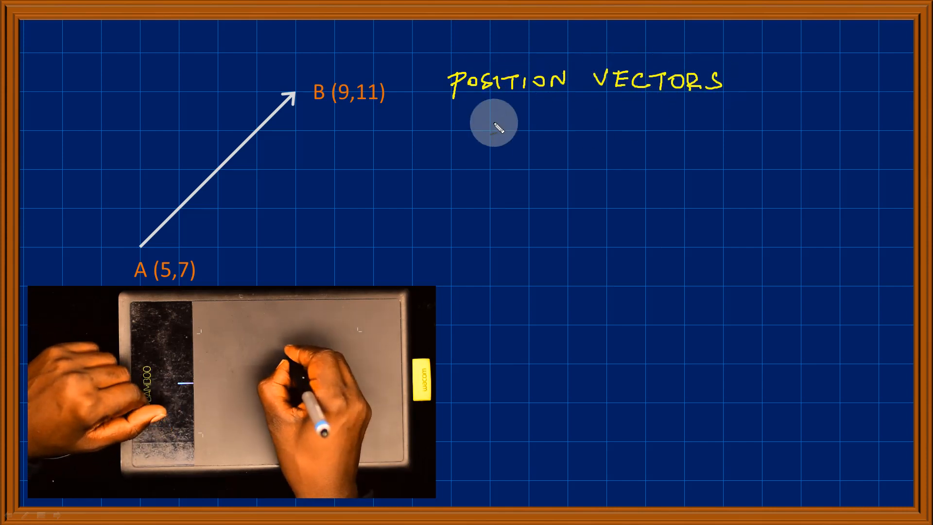
Handwrite the title 'POSITION VECTORS' beside the vector from A (5,7) to B (9,11)
left_click_drag(452, 95, 732, 93)
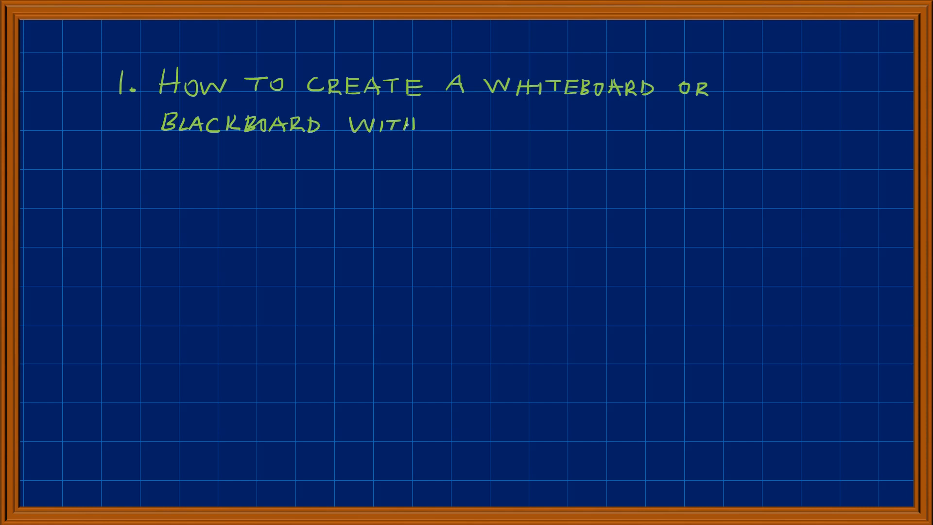
Finish the heading '1. How to create a whiteboard or blackboard with A FRAME.'
type("A FRAME.")
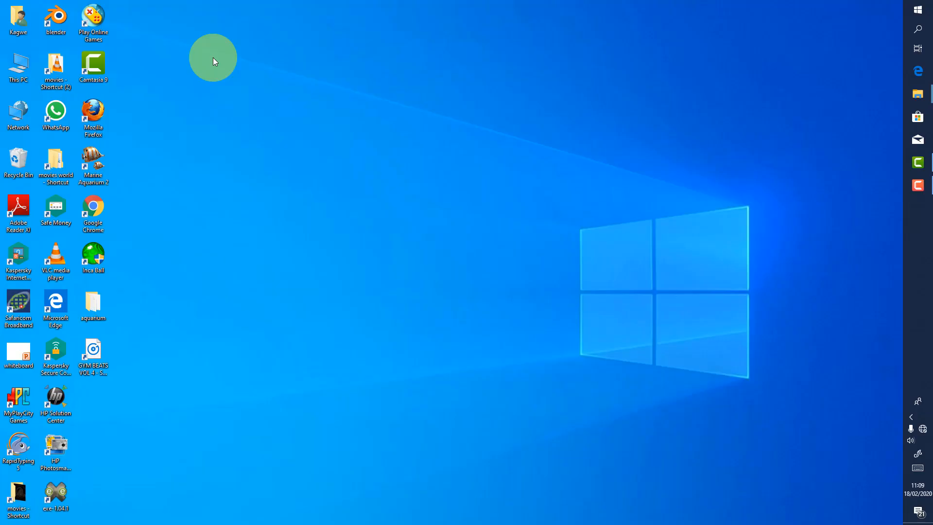
Create a new Microsoft PowerPoint Presentation on the desktop with the default name and open it
right_click(213, 58)
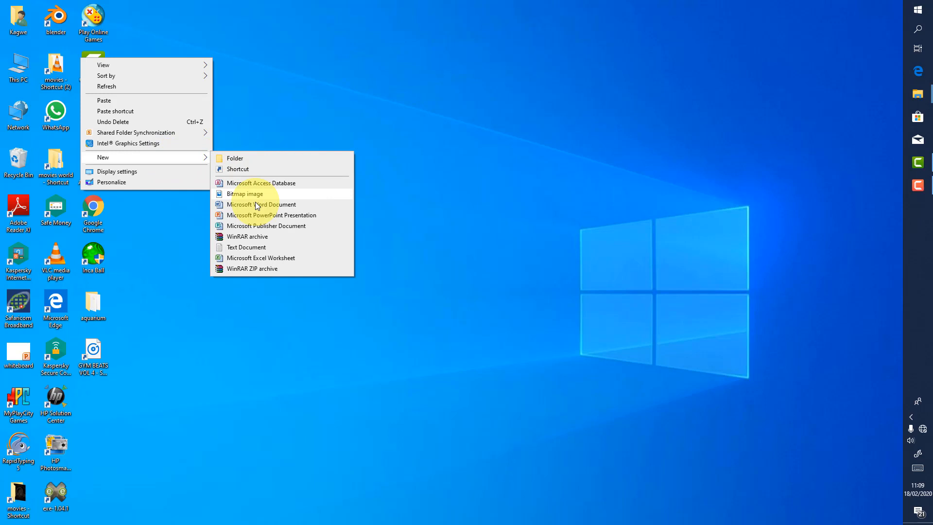
left_click(271, 215)
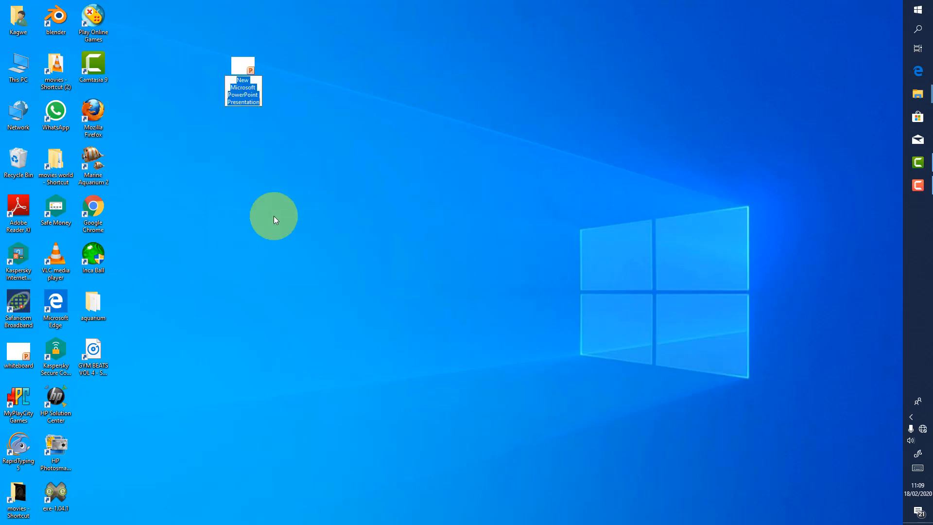
left_click(242, 67)
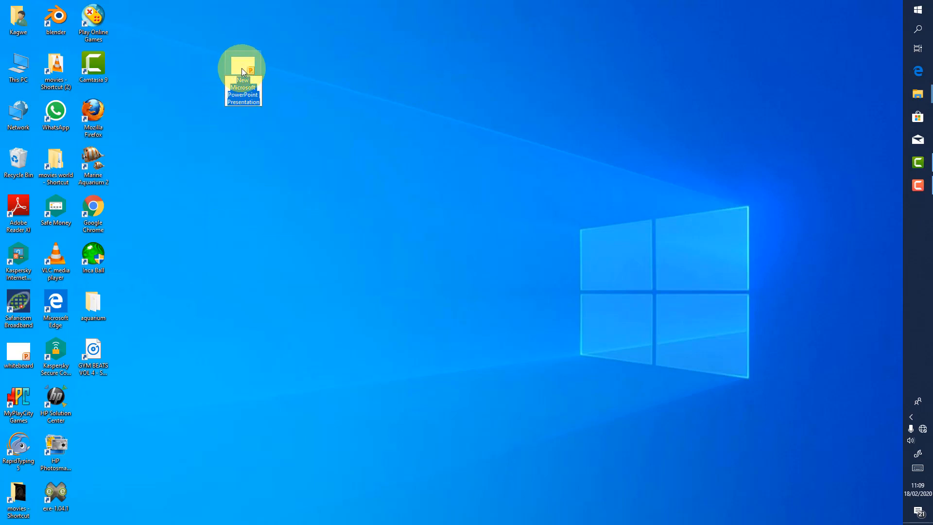
double_click(242, 71)
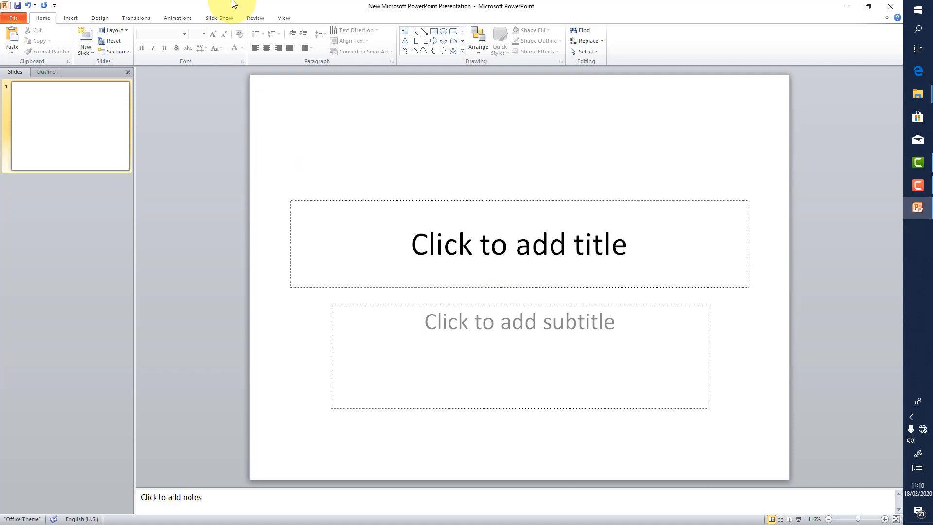
Enter Slide Master view and select the top master slide
left_click(284, 18)
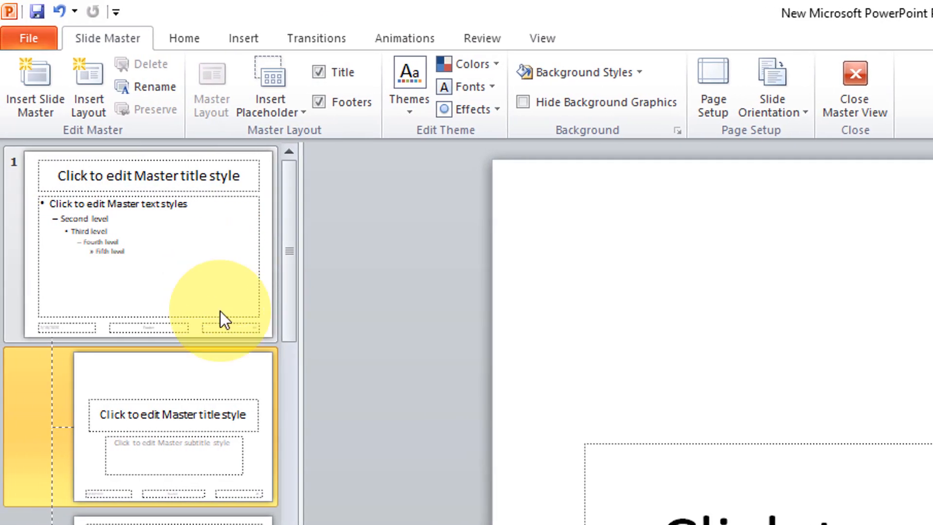
mouse_move(213, 232)
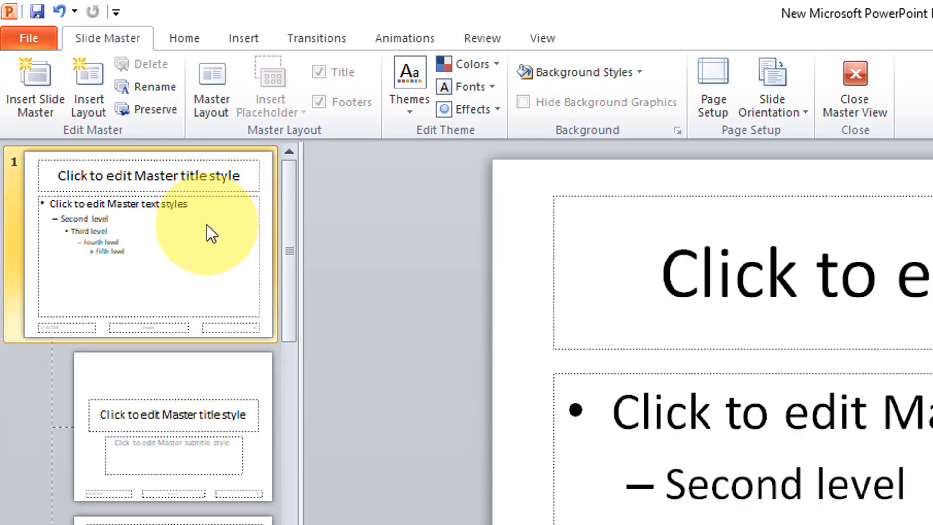
mouse_move(196, 516)
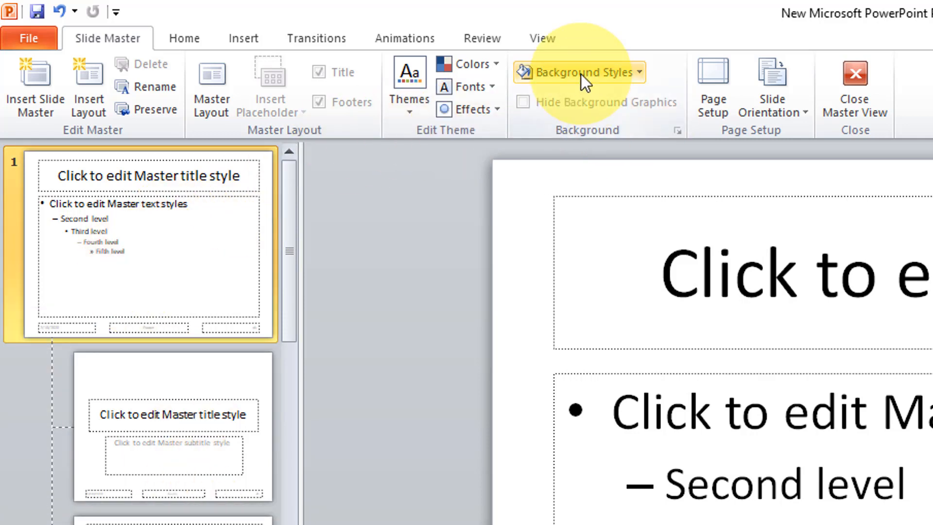
Show the Background Styles gallery, previewing a black background
left_click(576, 72)
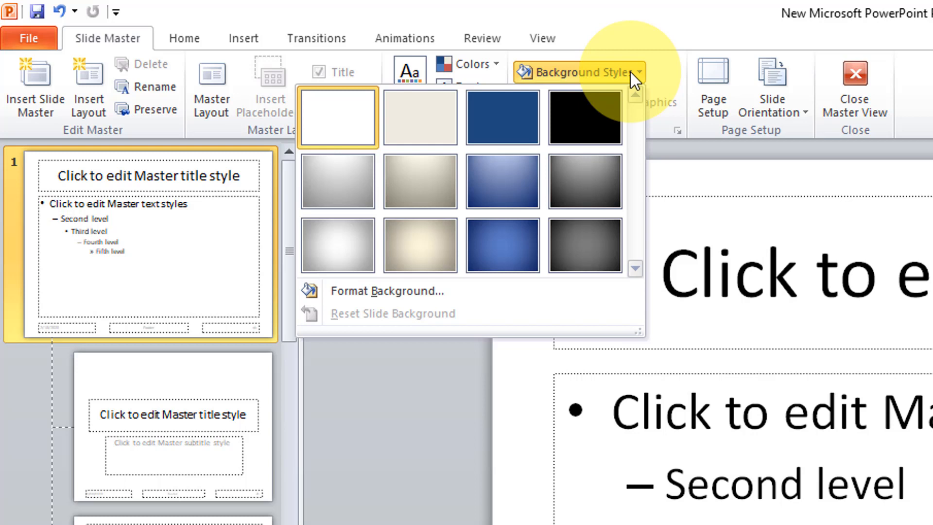
mouse_move(338, 116)
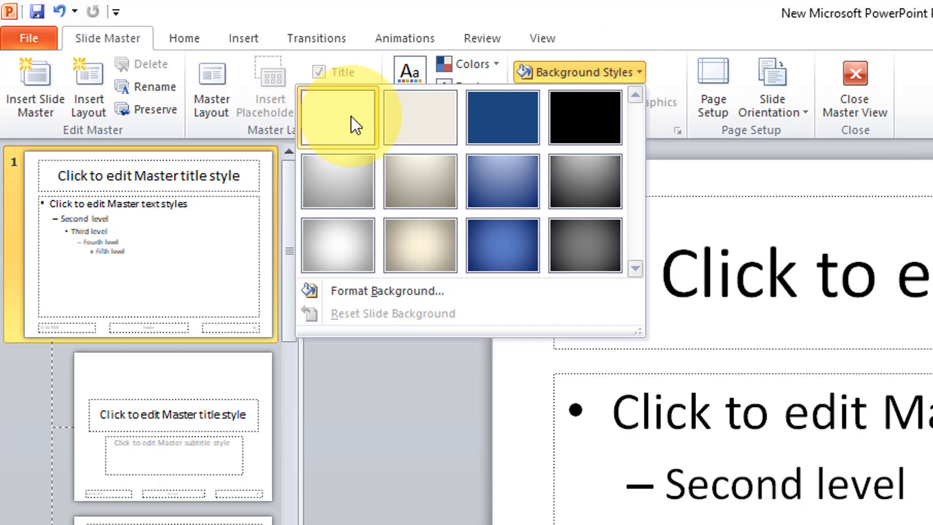
left_click(585, 118)
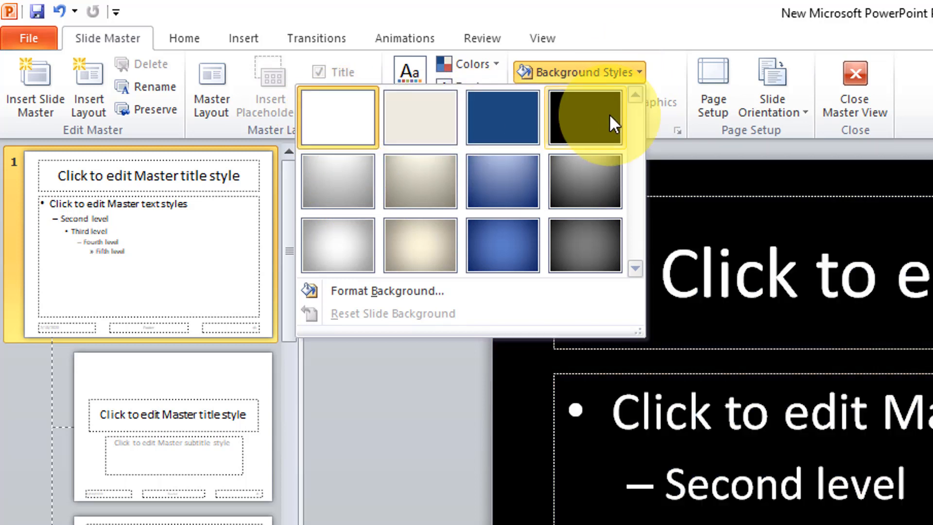
mouse_move(584, 118)
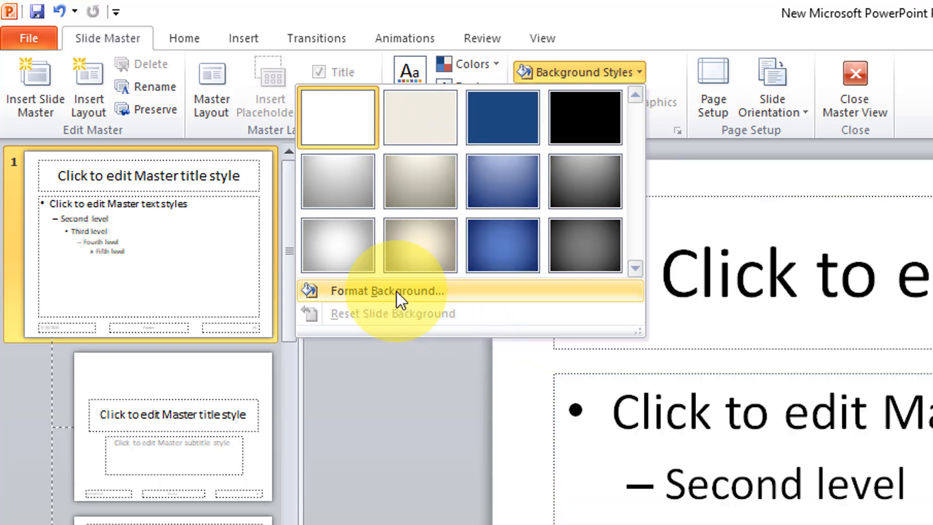
Set the master background to solid Dark Blue via Format Background and close the dialog
left_click(386, 290)
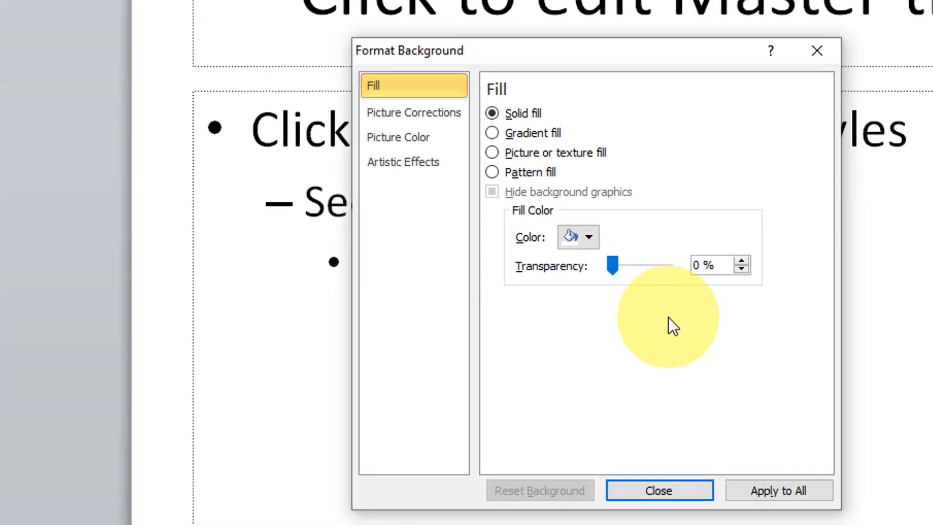
left_click(590, 237)
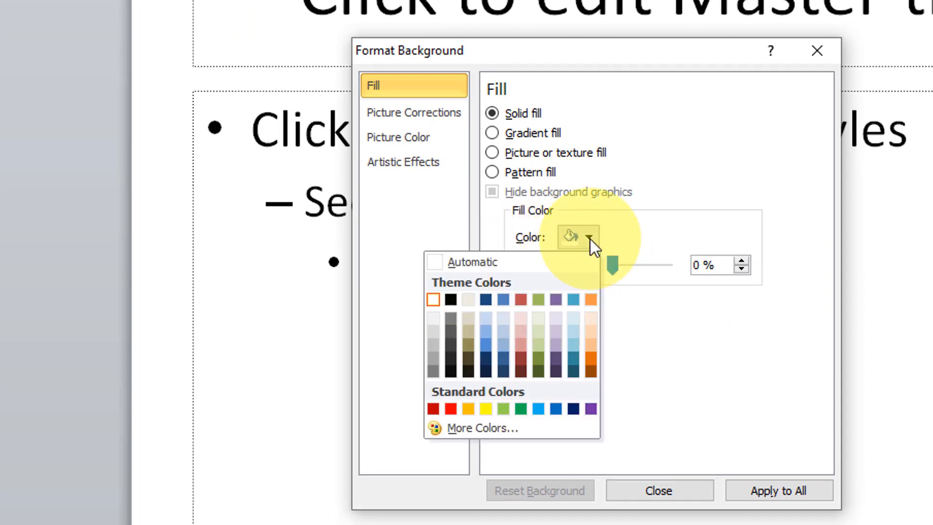
mouse_move(577, 404)
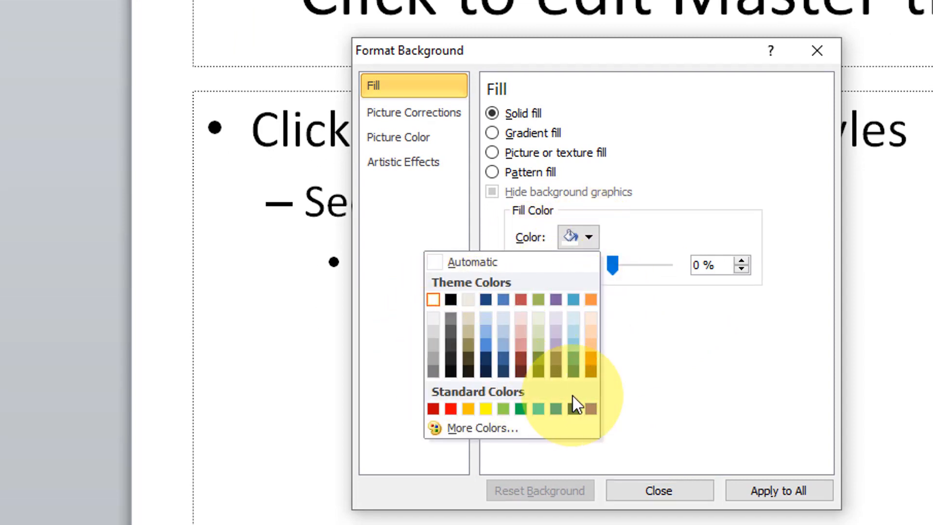
mouse_move(521, 348)
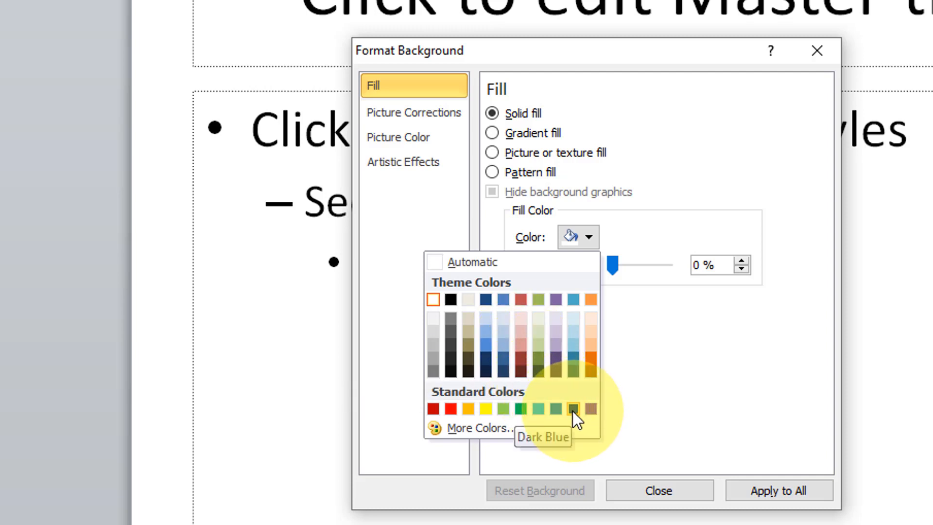
left_click(574, 408)
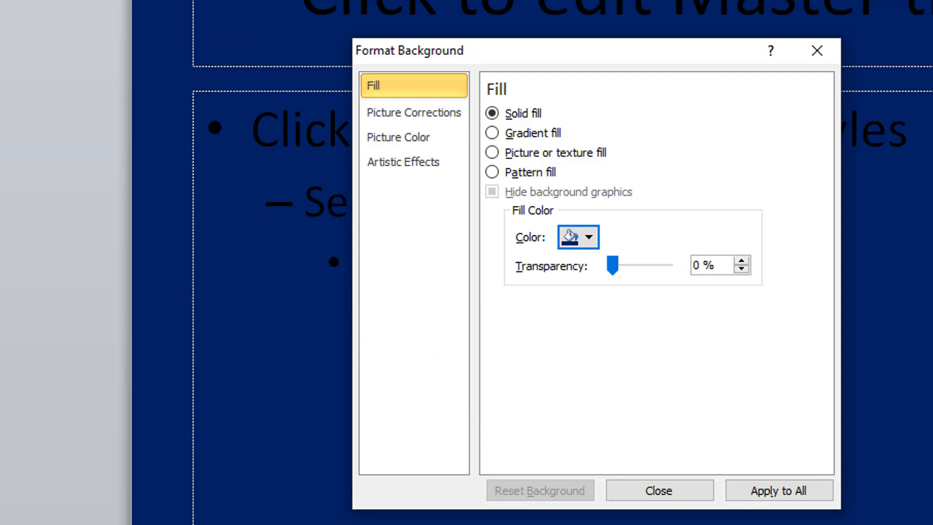
mouse_move(598, 439)
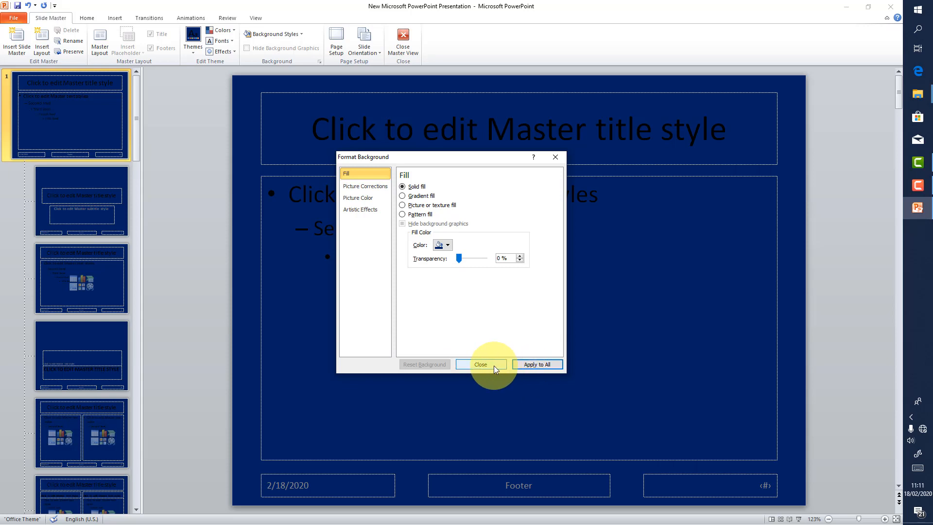
left_click(481, 365)
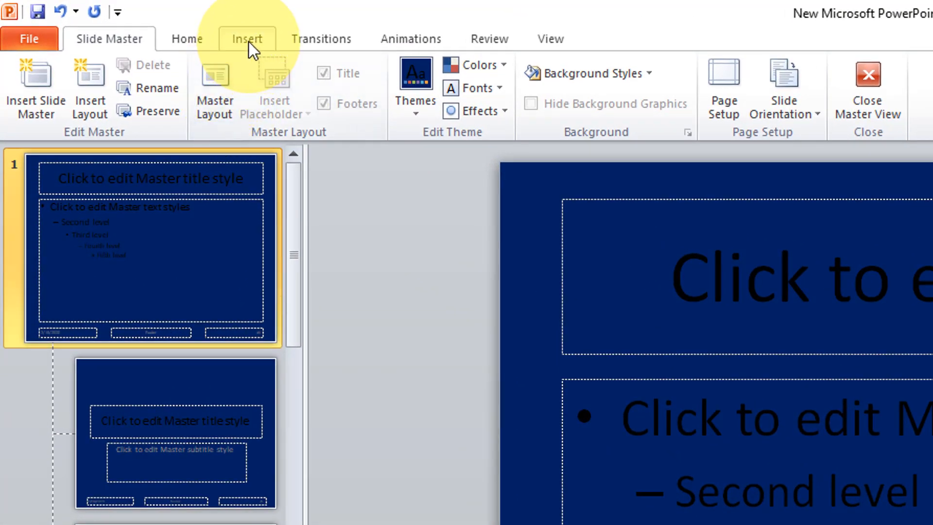
Insert a Frame shape and stretch it to cover the whole slide with a thin border
left_click(246, 39)
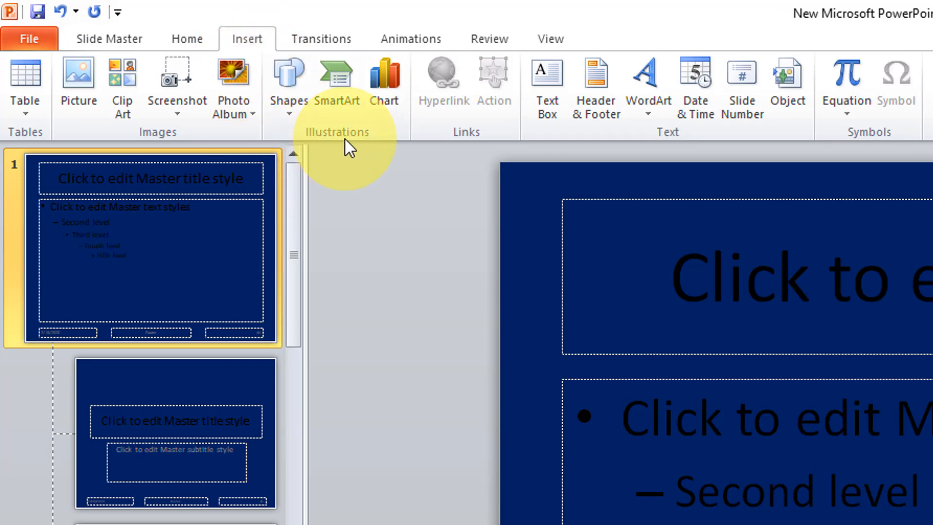
left_click(288, 87)
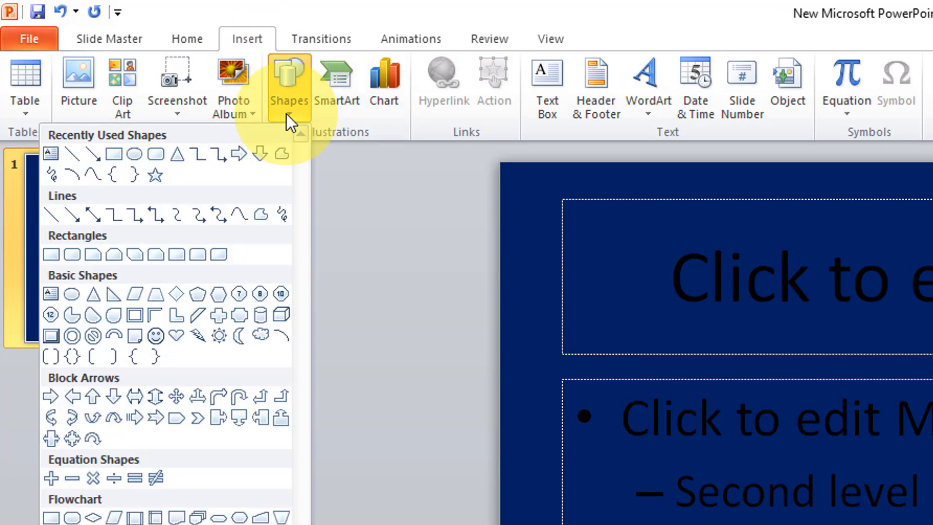
mouse_move(238, 202)
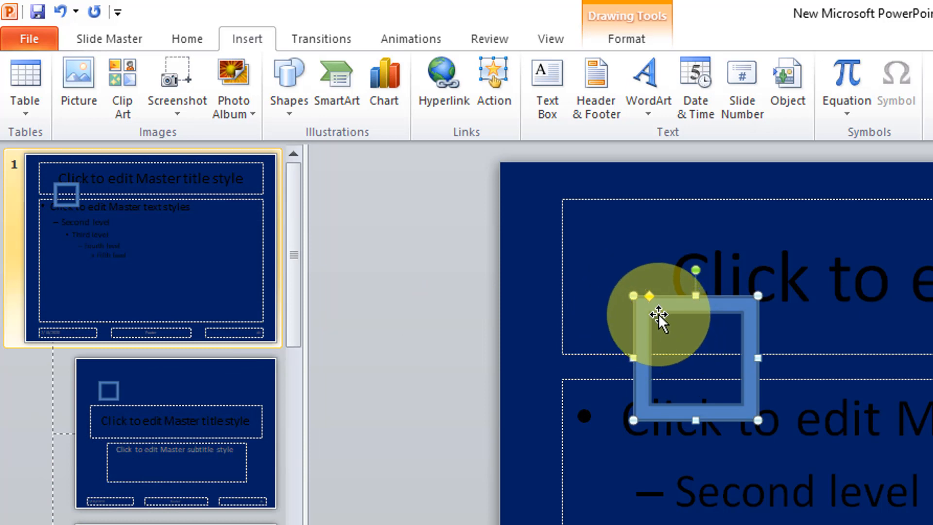
left_click_drag(661, 315, 550, 181)
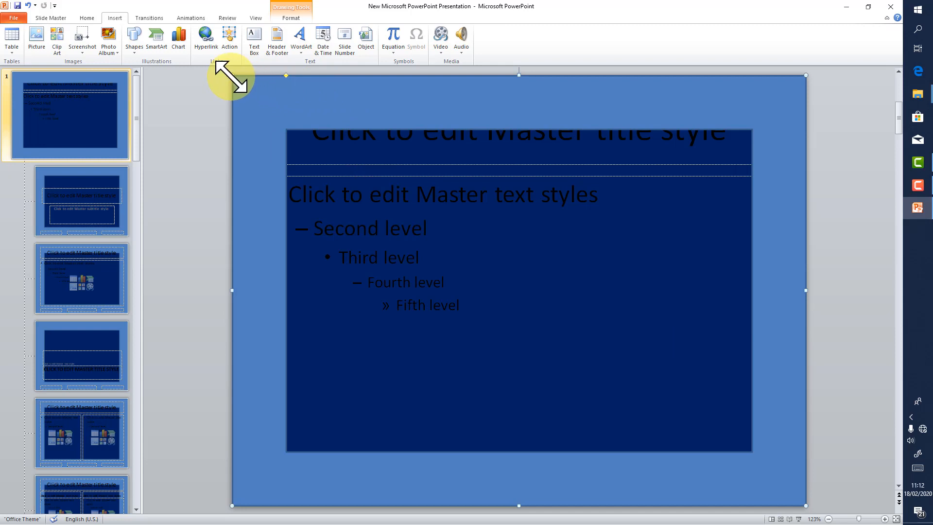
mouse_move(317, 165)
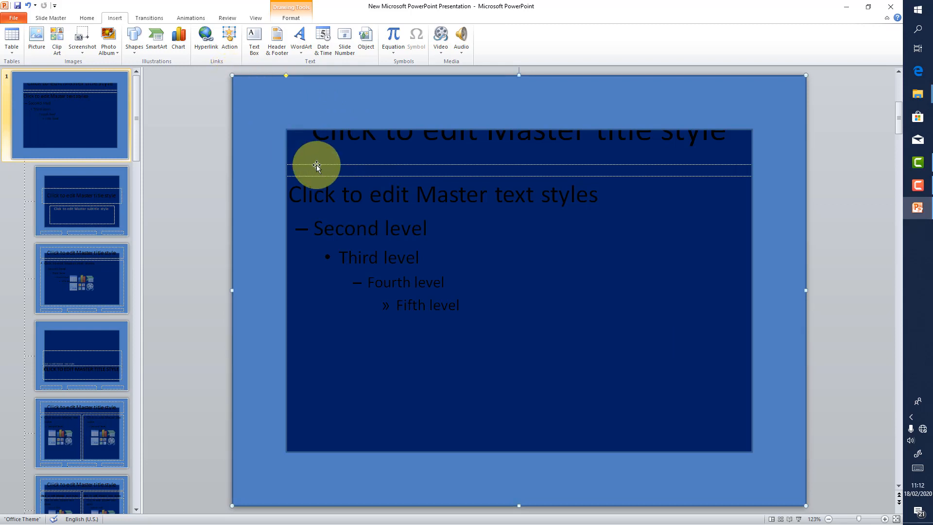
mouse_move(319, 134)
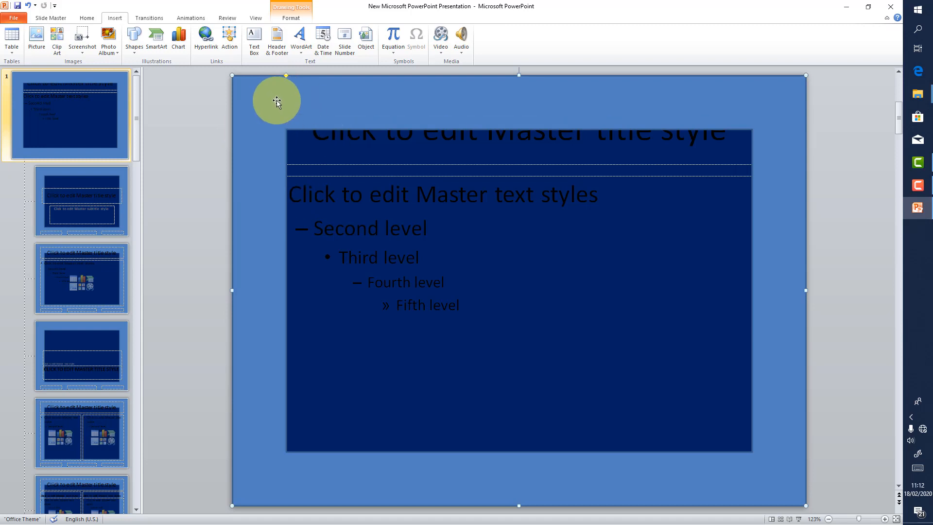
mouse_move(286, 78)
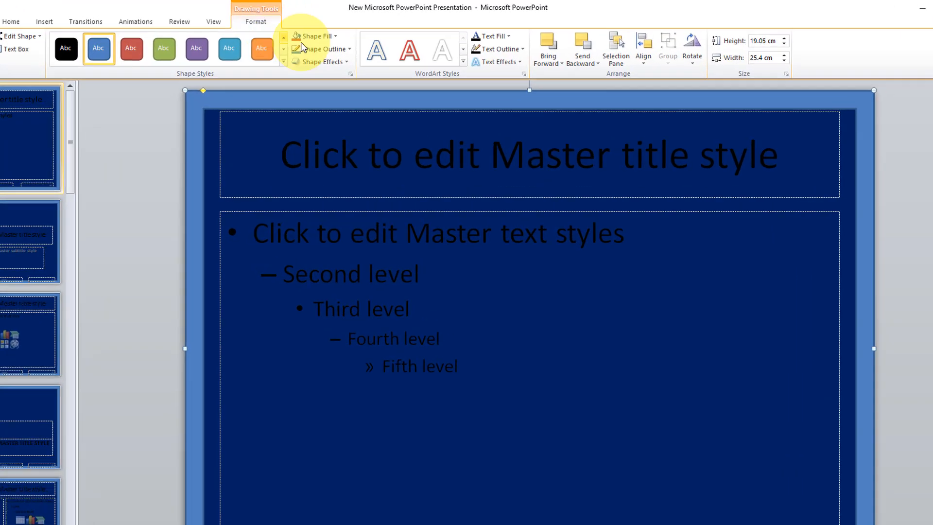
Fill the frame with a dark orange-brown theme colour via Shape Fill
left_click(321, 49)
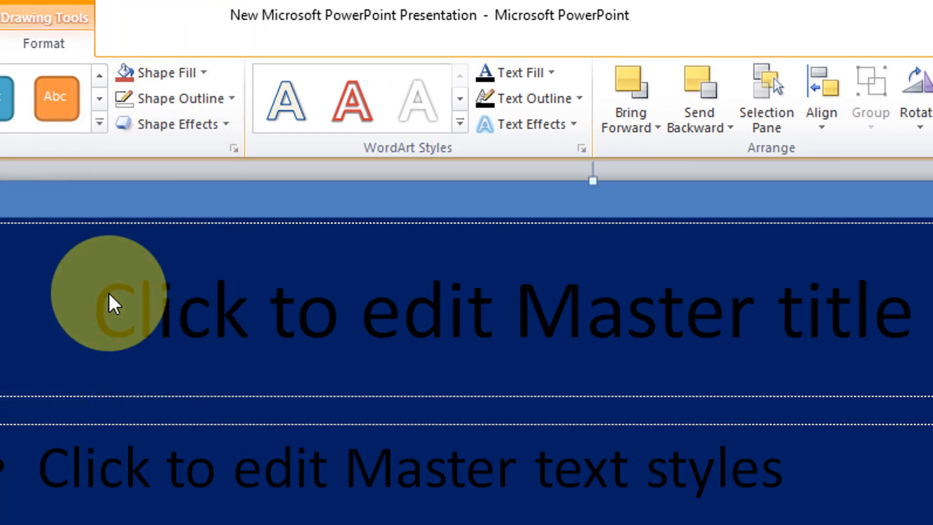
left_click_drag(113, 297, 18, 214)
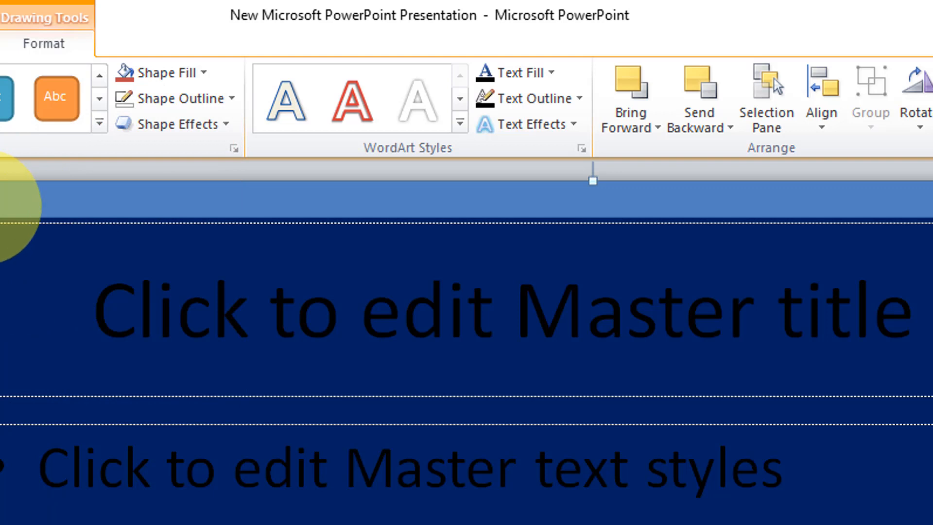
mouse_move(185, 98)
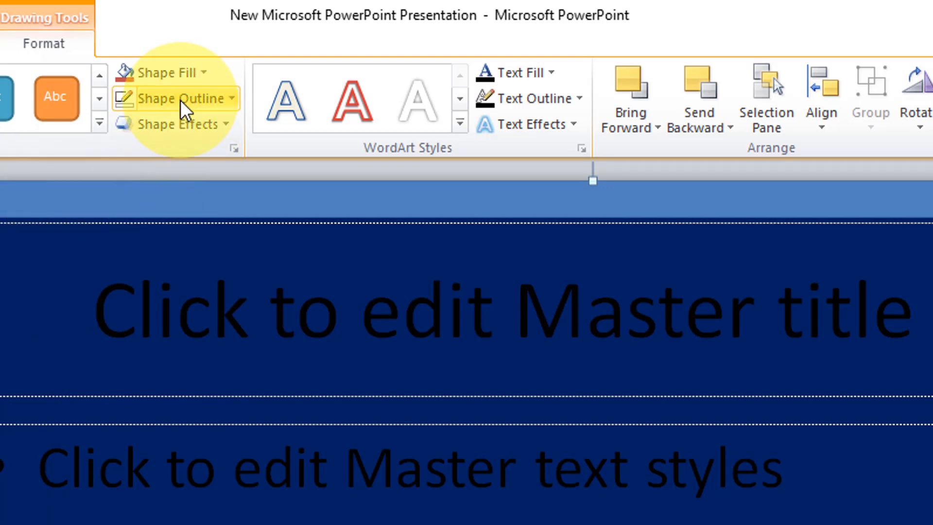
left_click(168, 72)
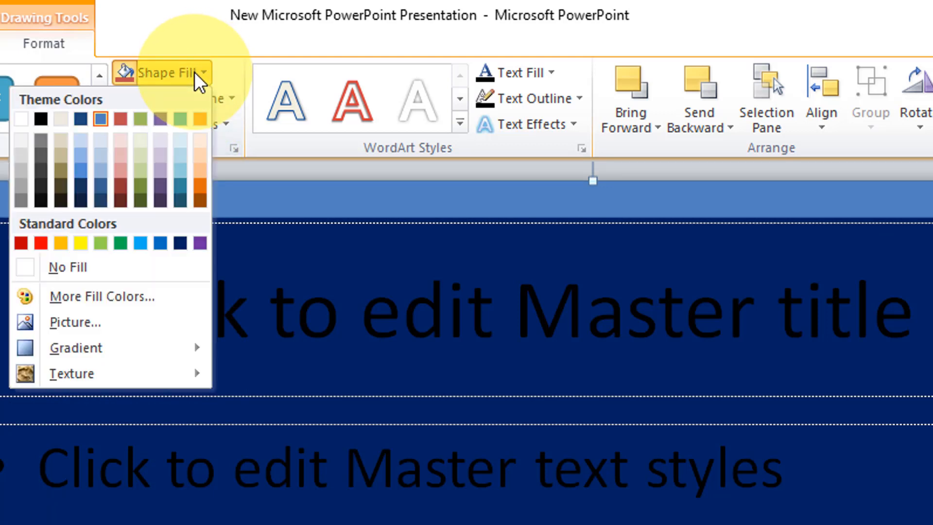
left_click(177, 200)
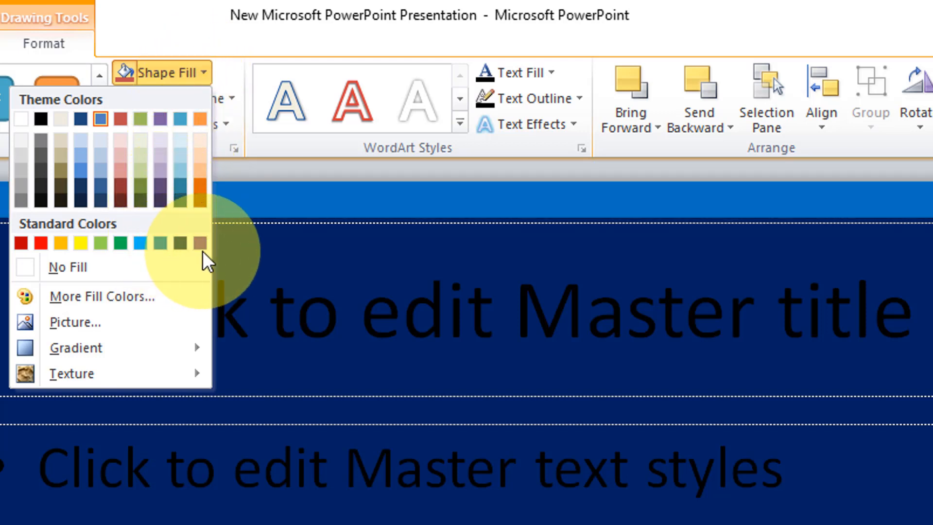
mouse_move(201, 201)
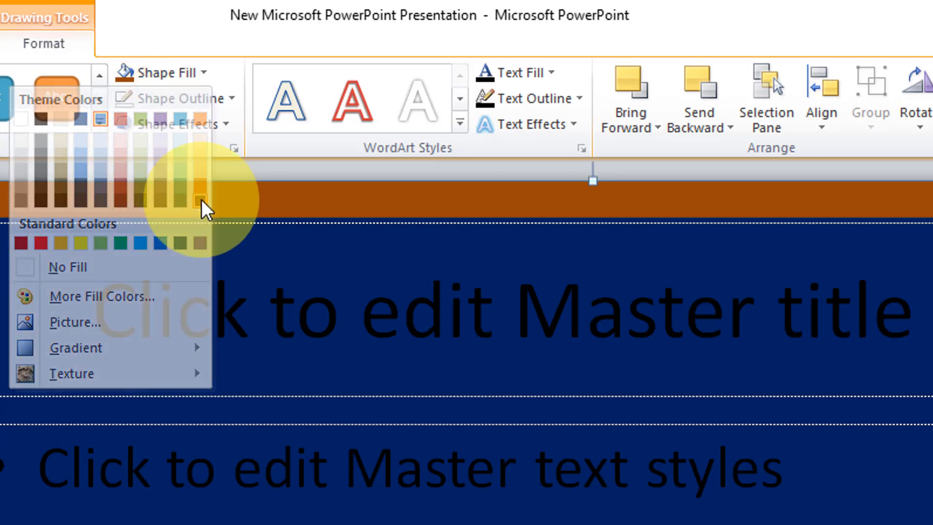
left_click(203, 201)
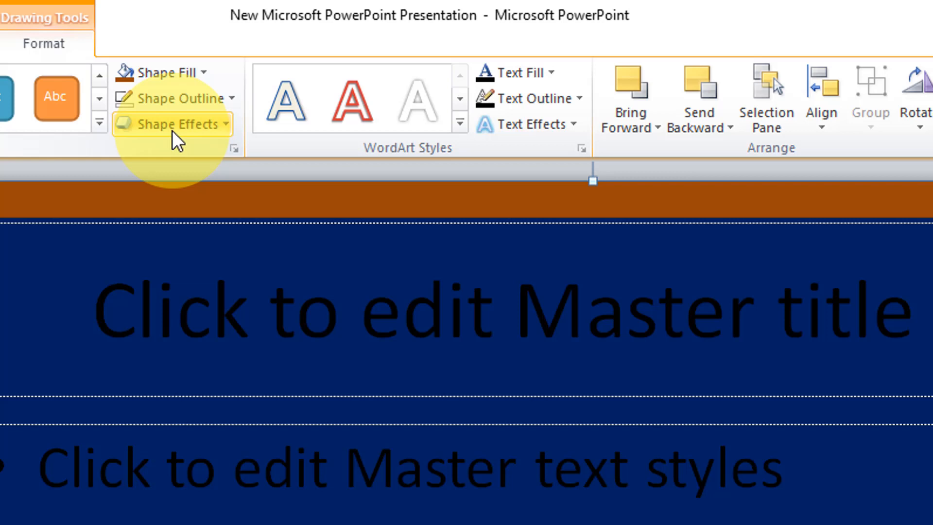
mouse_move(179, 124)
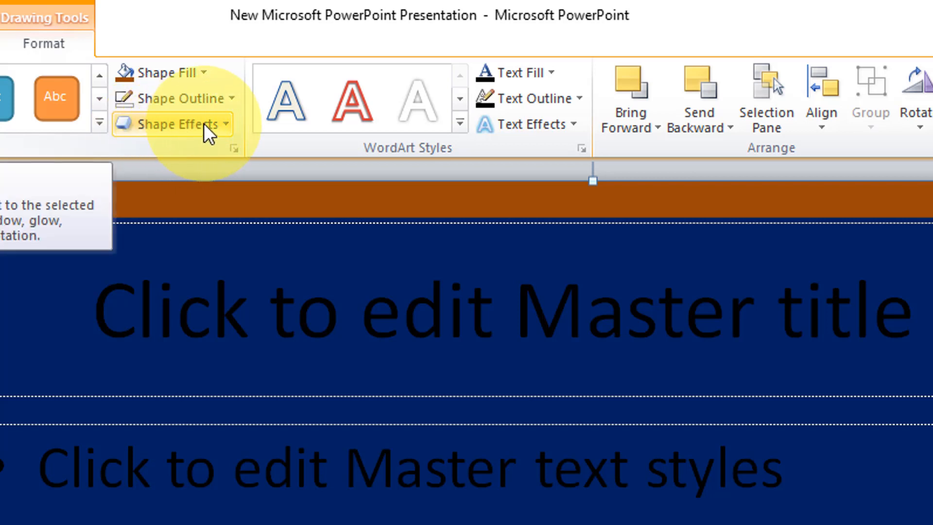
Show the Shape Effects list for the frame to pick a bevel
left_click(171, 123)
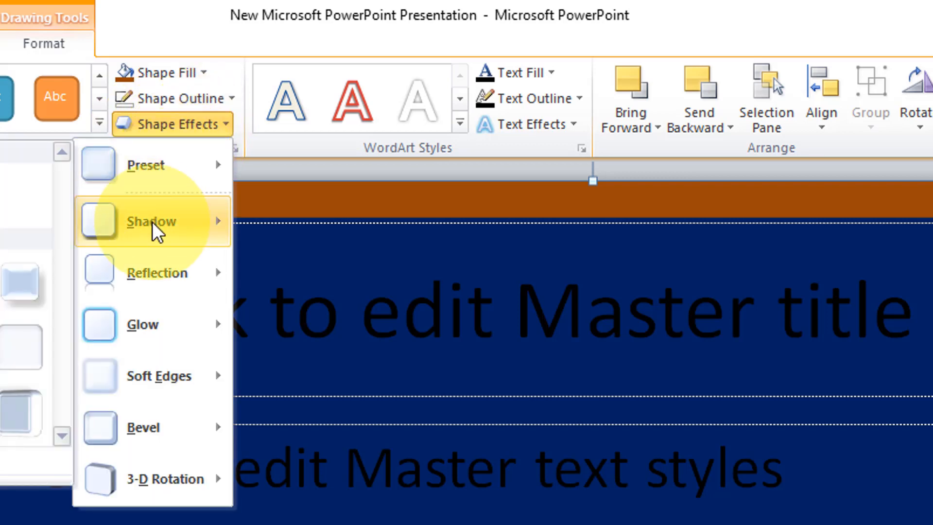
mouse_move(158, 428)
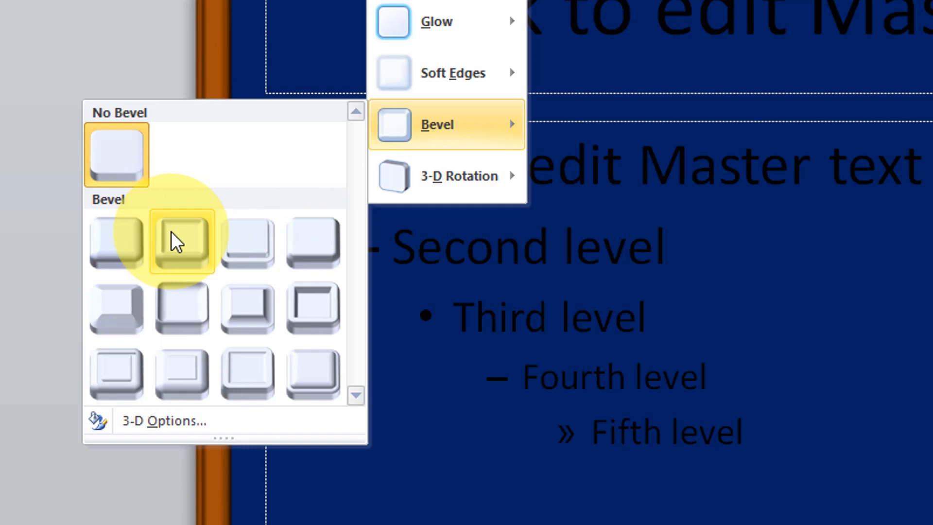
mouse_move(182, 243)
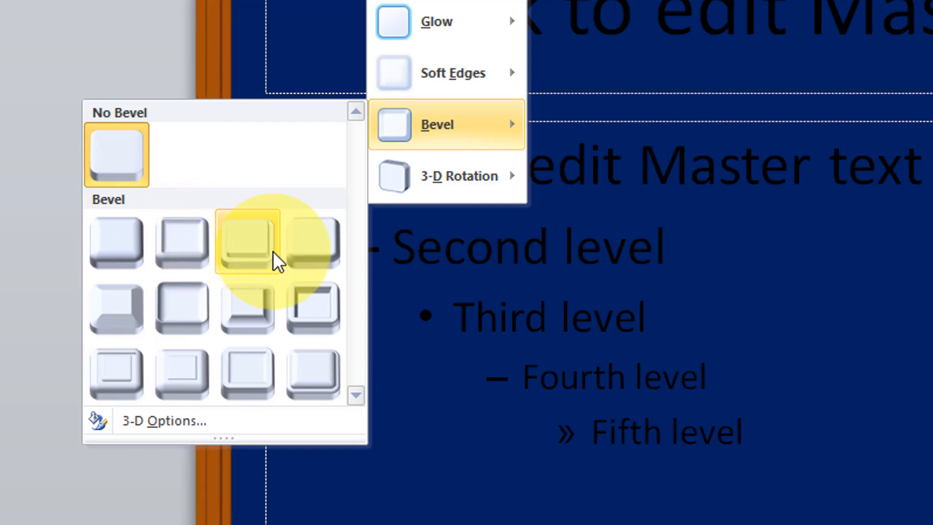
mouse_move(314, 321)
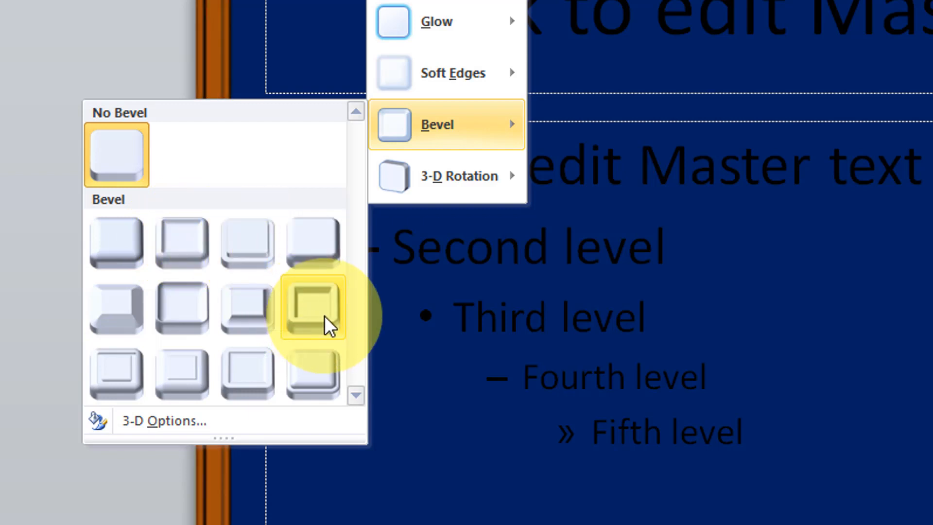
mouse_move(313, 319)
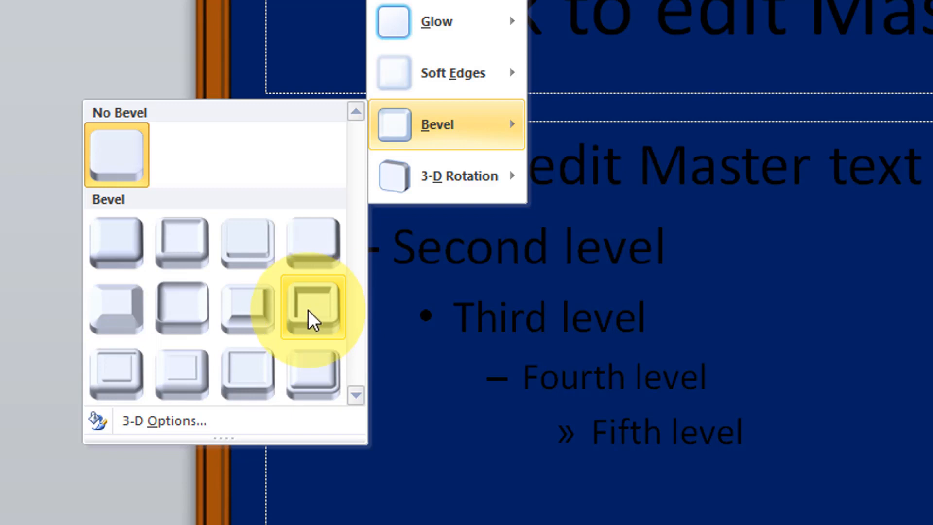
mouse_move(182, 308)
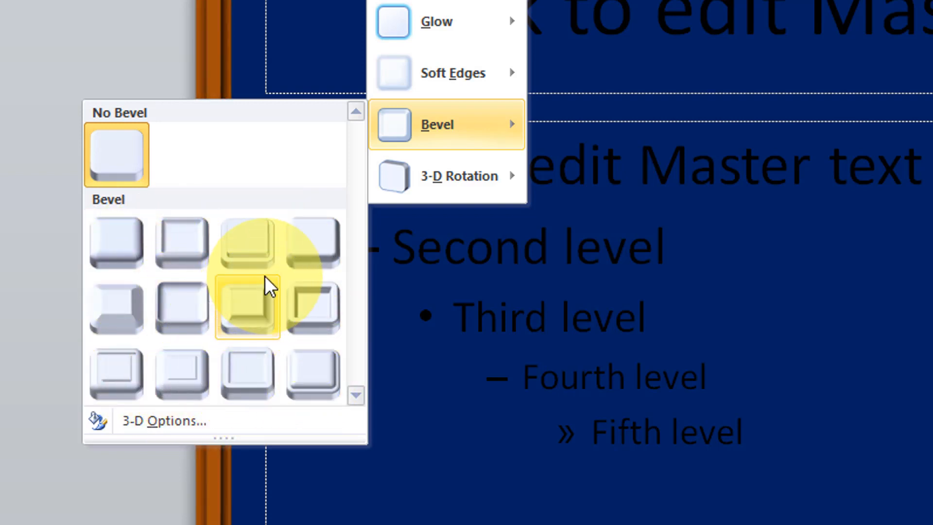
mouse_move(314, 308)
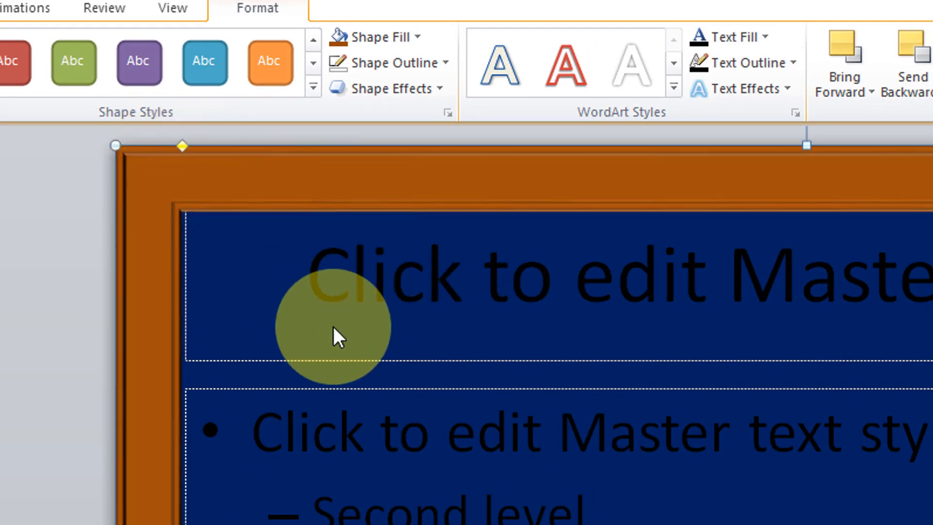
Deselect the bevelled frame and return to the Slide Master options
left_click_drag(337, 334, 244, 244)
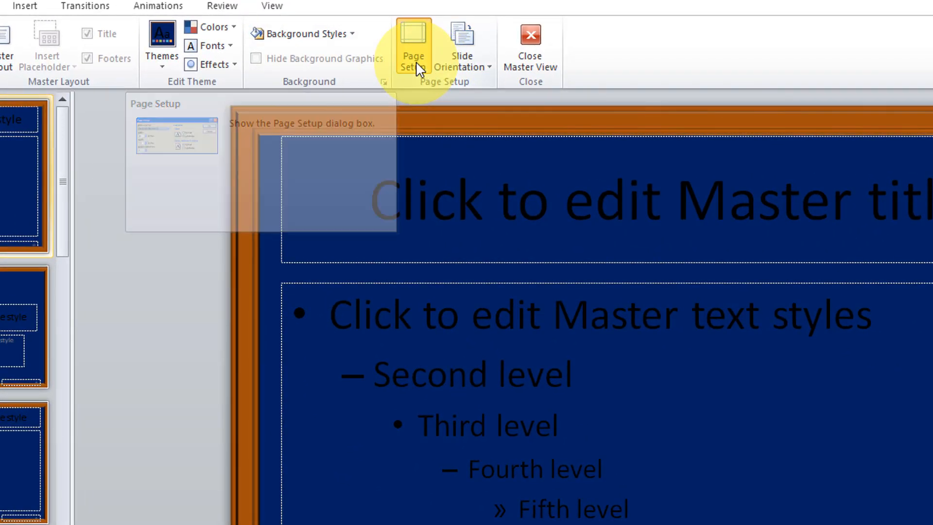
In Page Setup, size the slides for On-screen Show (16:9) and confirm
left_click(414, 48)
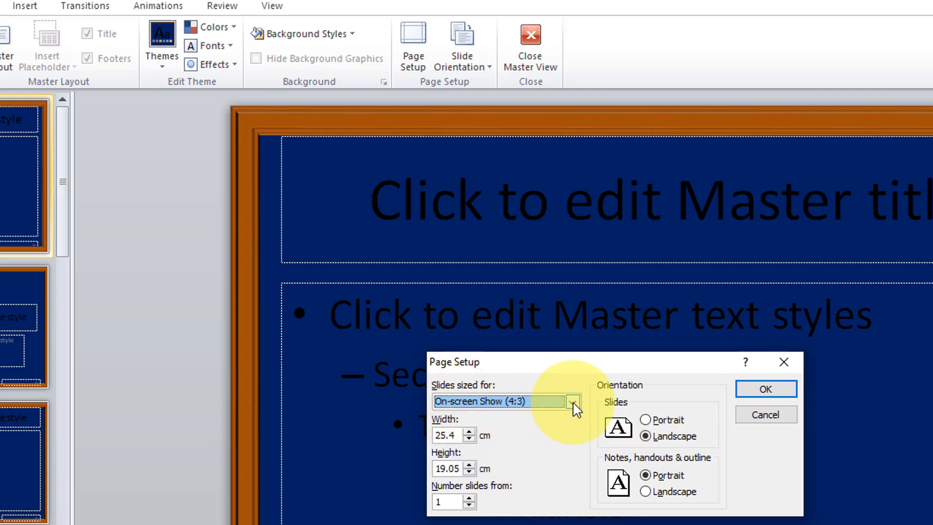
left_click(572, 401)
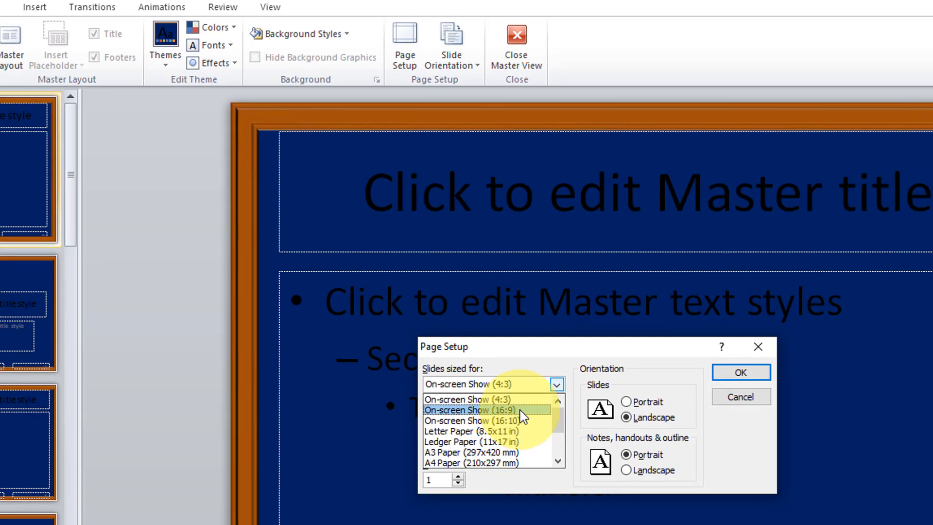
left_click(471, 410)
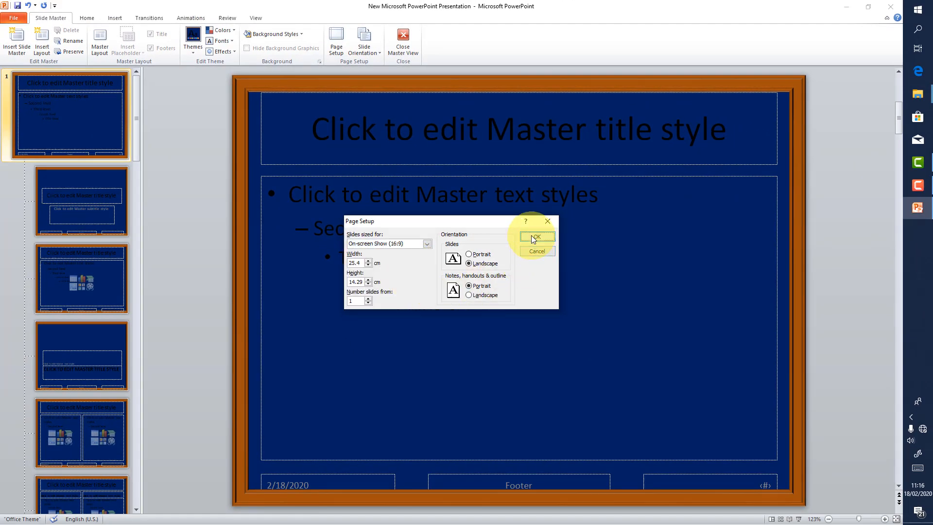
left_click(535, 237)
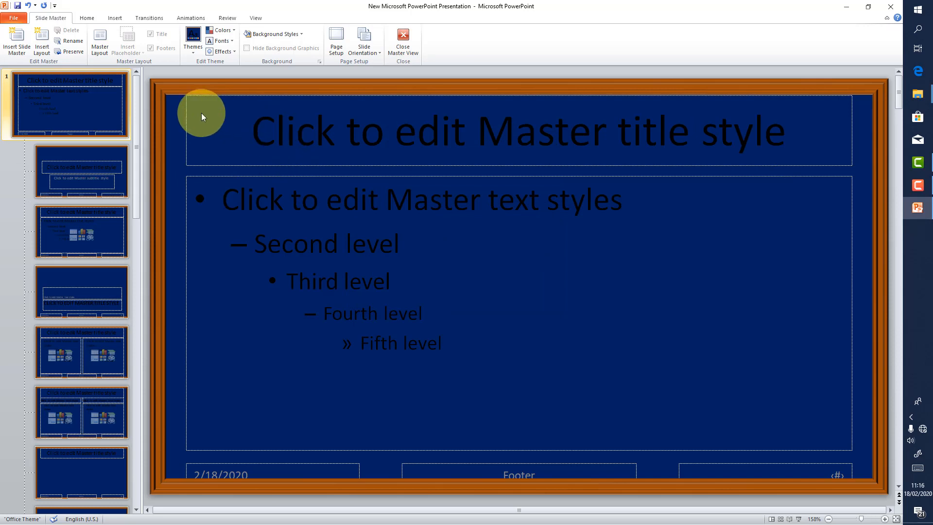
mouse_move(510, 203)
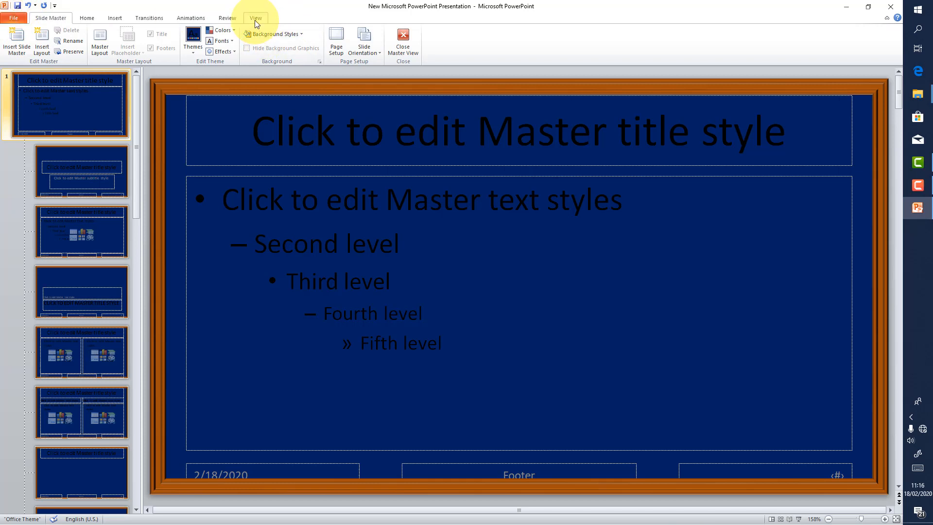
Show the View ribbon with its presentation view choices
left_click(255, 17)
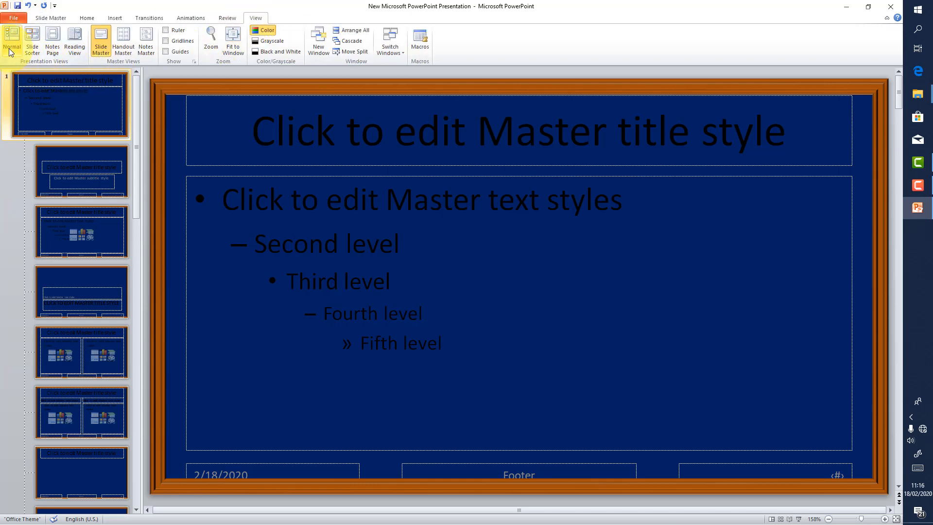
Exit Slide Master to Normal view, showing the framed blue title slide
left_click(11, 42)
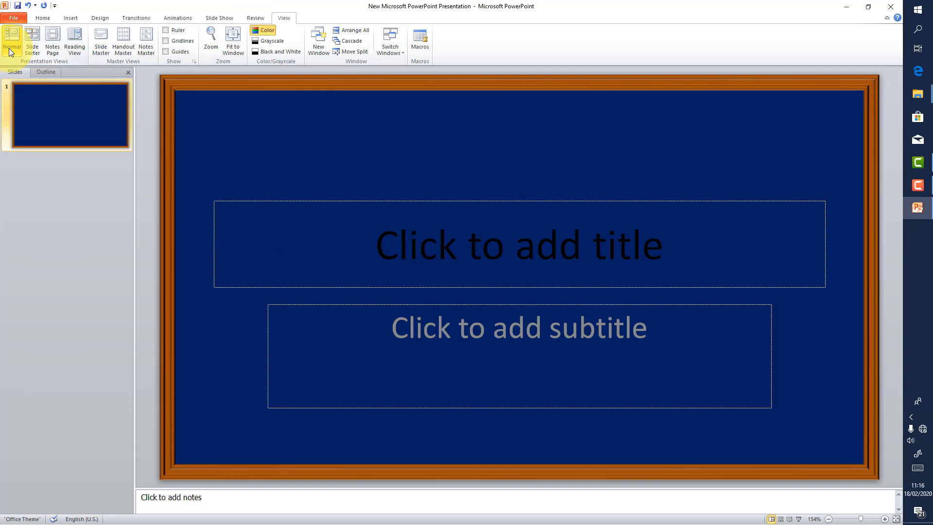
mouse_move(318, 45)
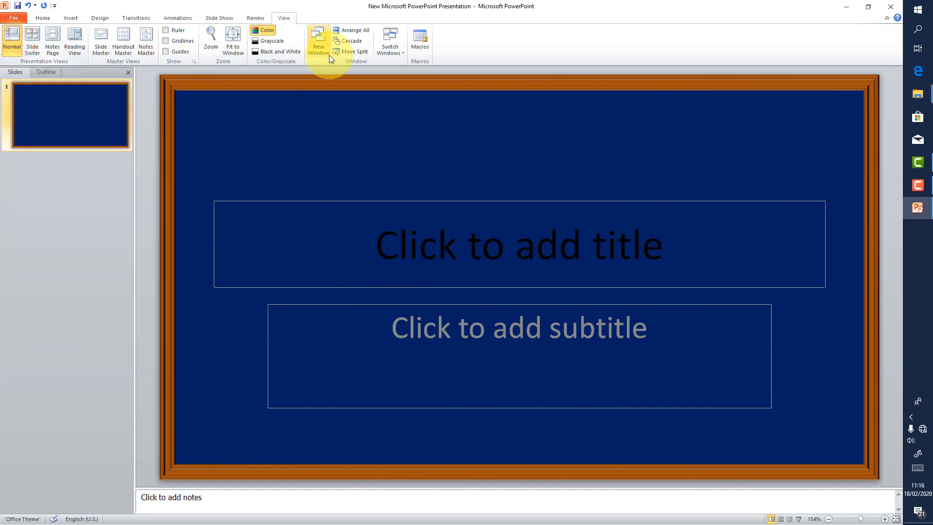
mouse_move(294, 189)
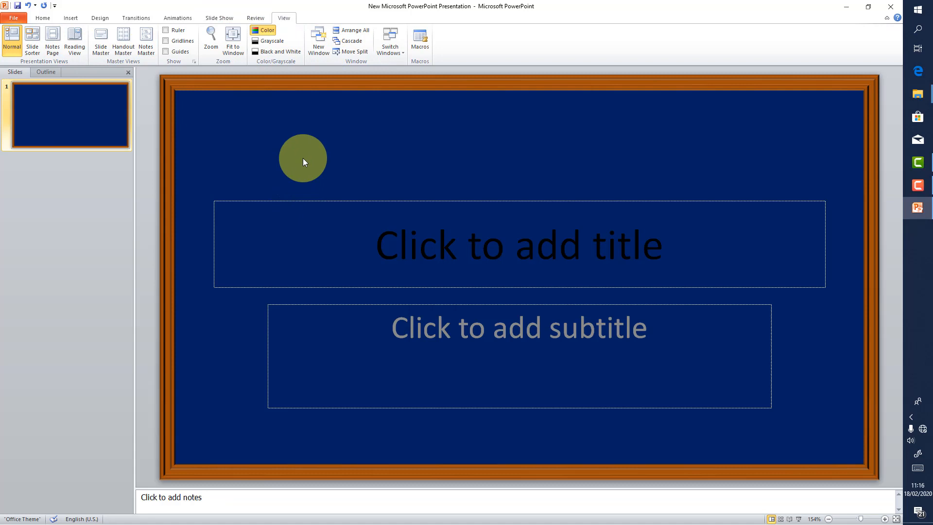
left_click_drag(303, 158, 336, 154)
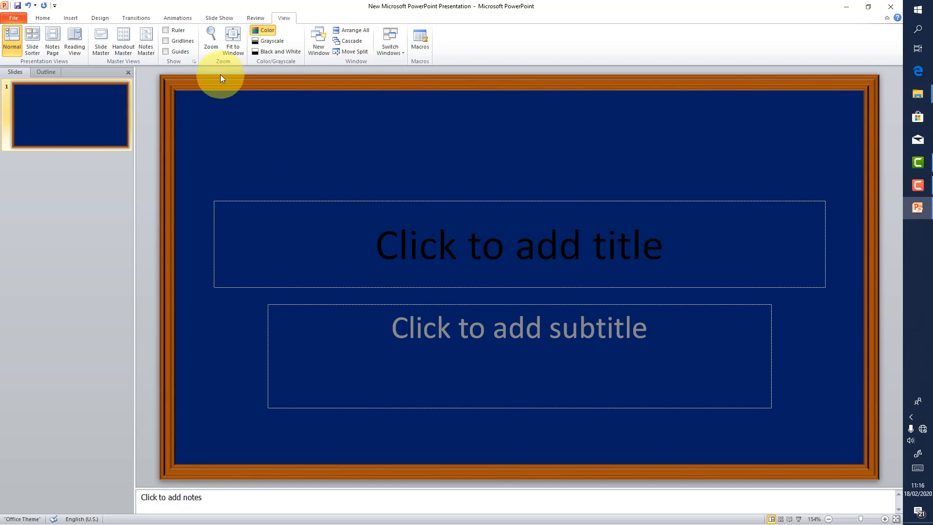
mouse_move(285, 17)
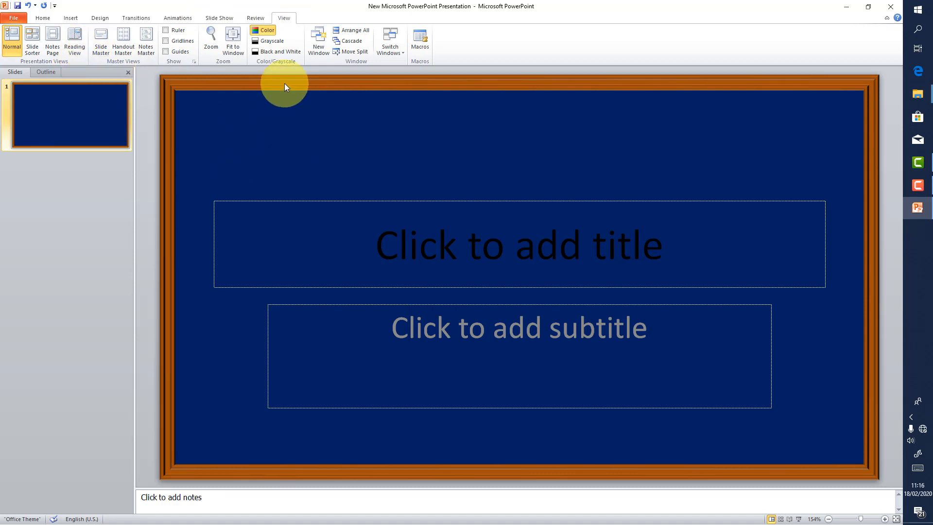
mouse_move(275, 88)
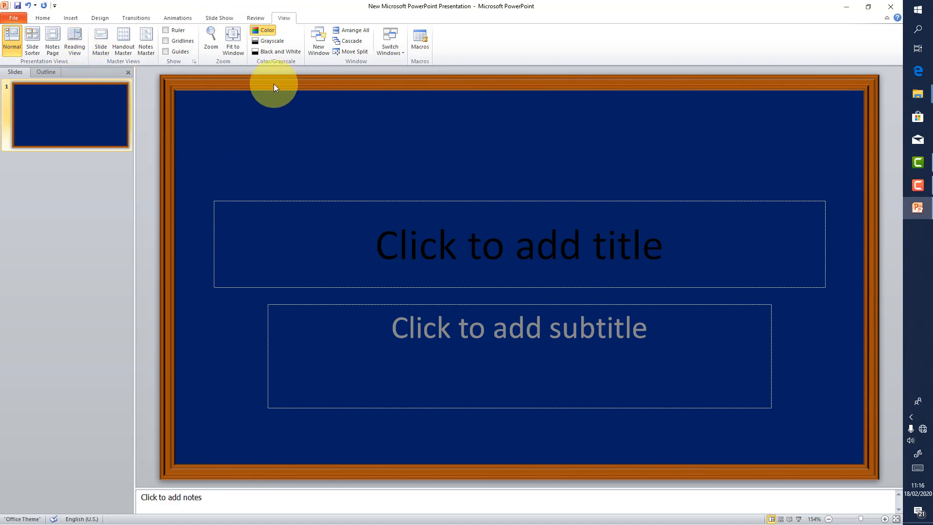
mouse_move(292, 89)
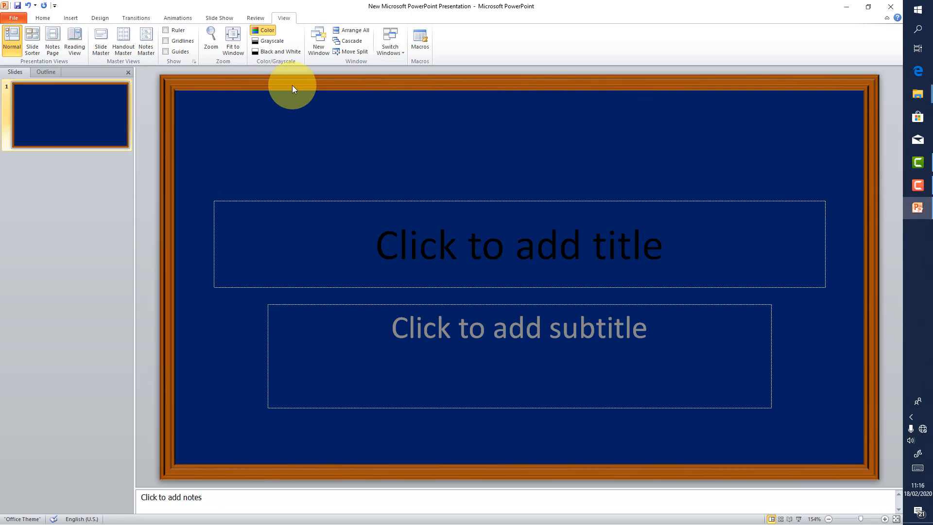
mouse_move(288, 92)
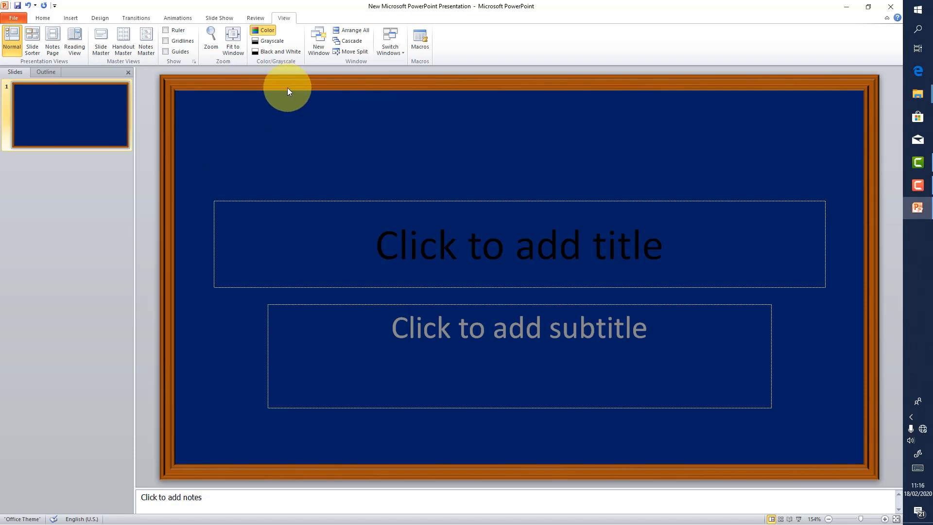
mouse_move(297, 132)
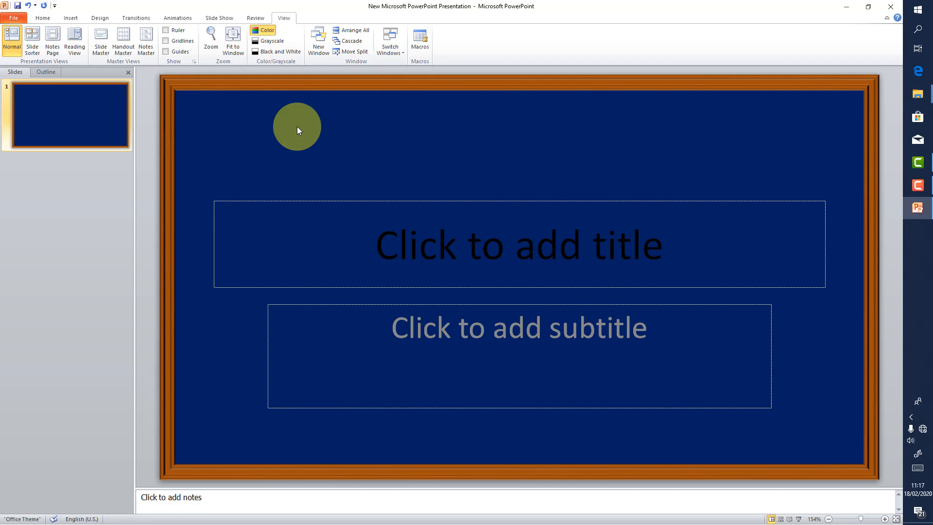
left_click_drag(297, 126, 310, 124)
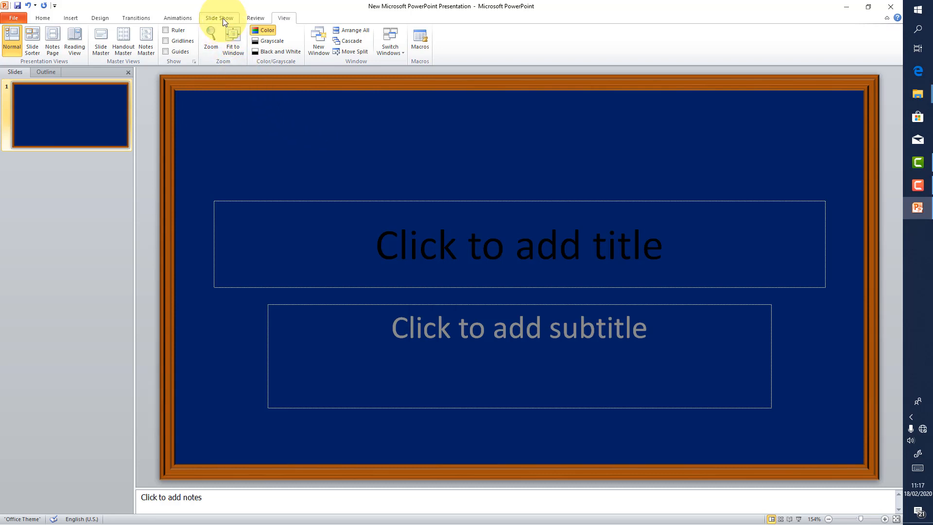
Run the slide show from the current slide, accepting the graphics card warning
left_click(219, 17)
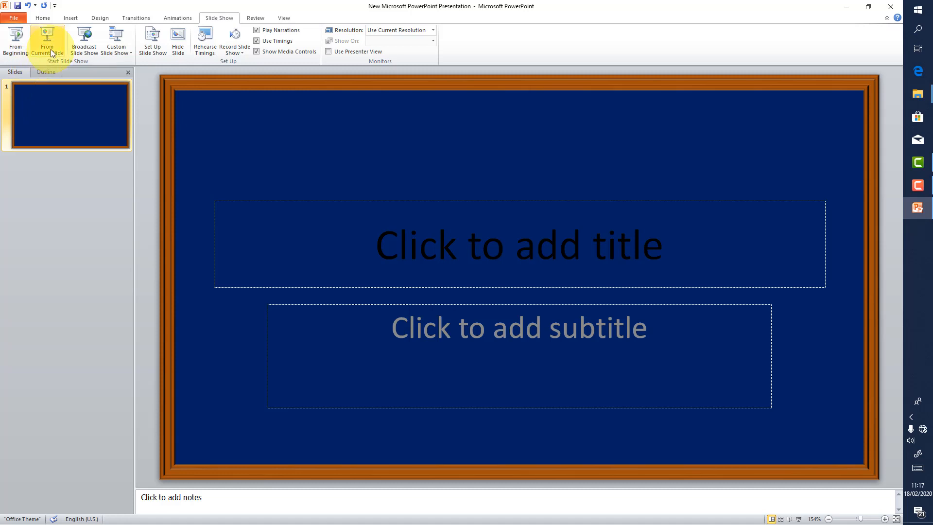
left_click(47, 41)
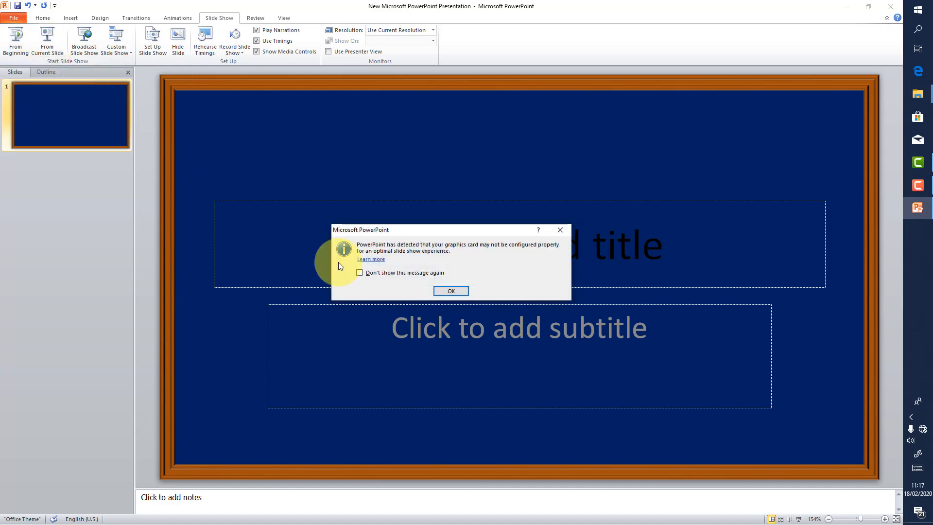
left_click(450, 291)
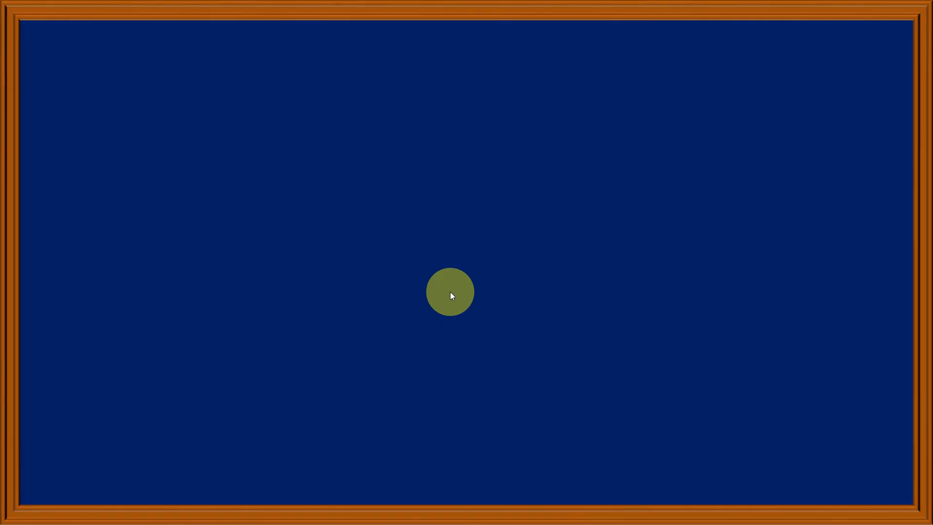
left_click_drag(450, 292, 391, 86)
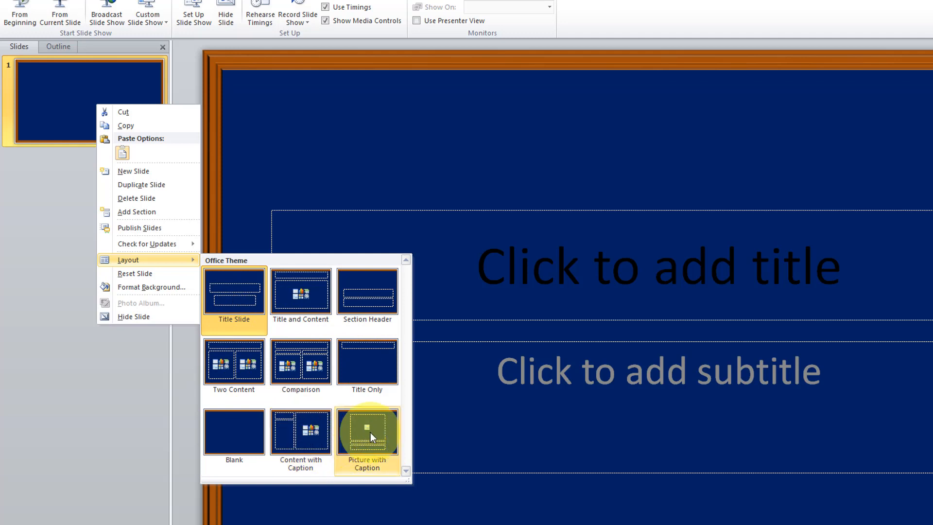
mouse_move(234, 431)
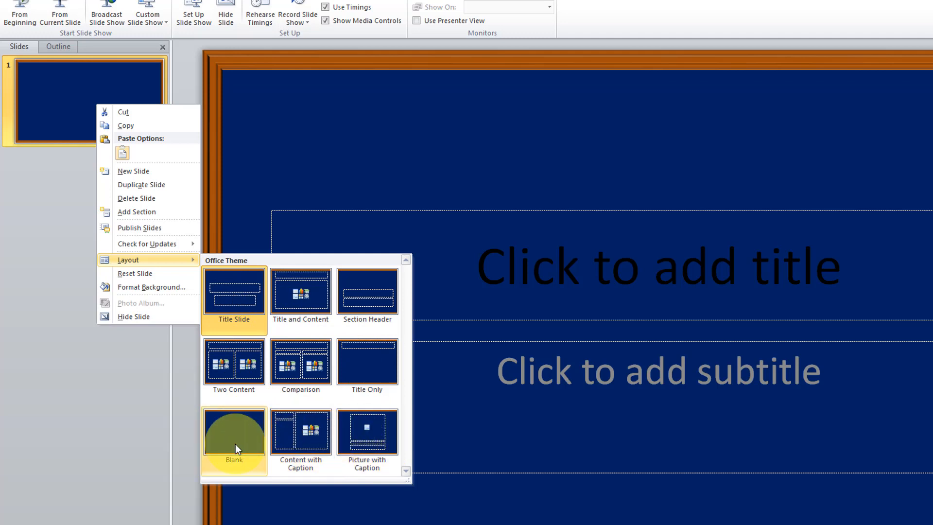
Apply the Blank layout to the first slide and reopen its thumbnail options
left_click(235, 431)
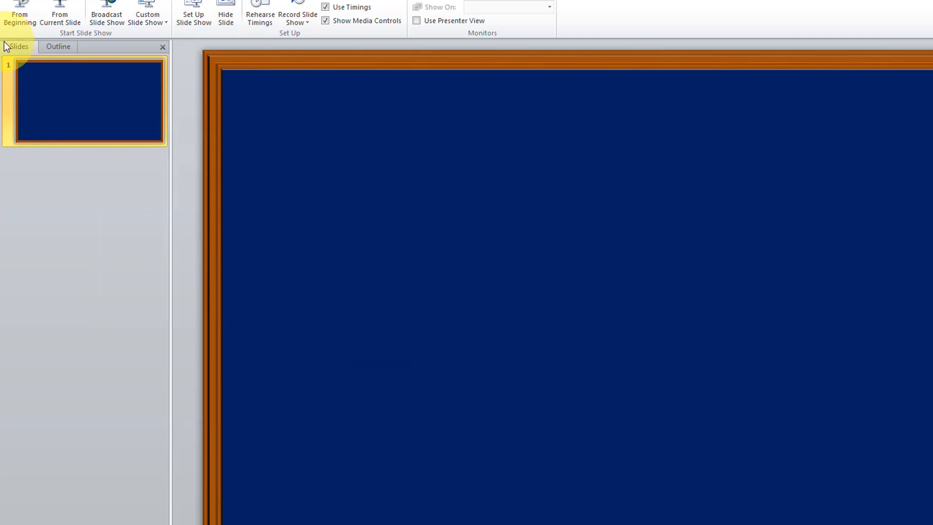
right_click(90, 101)
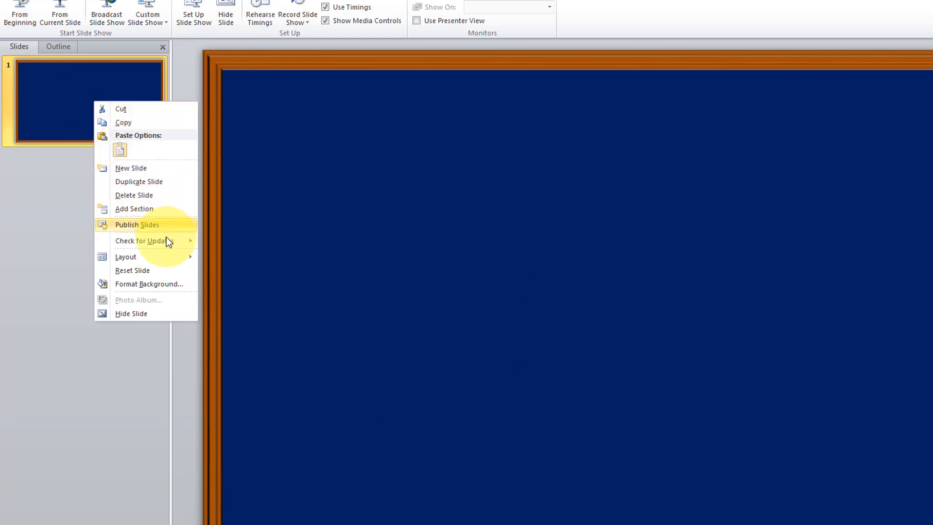